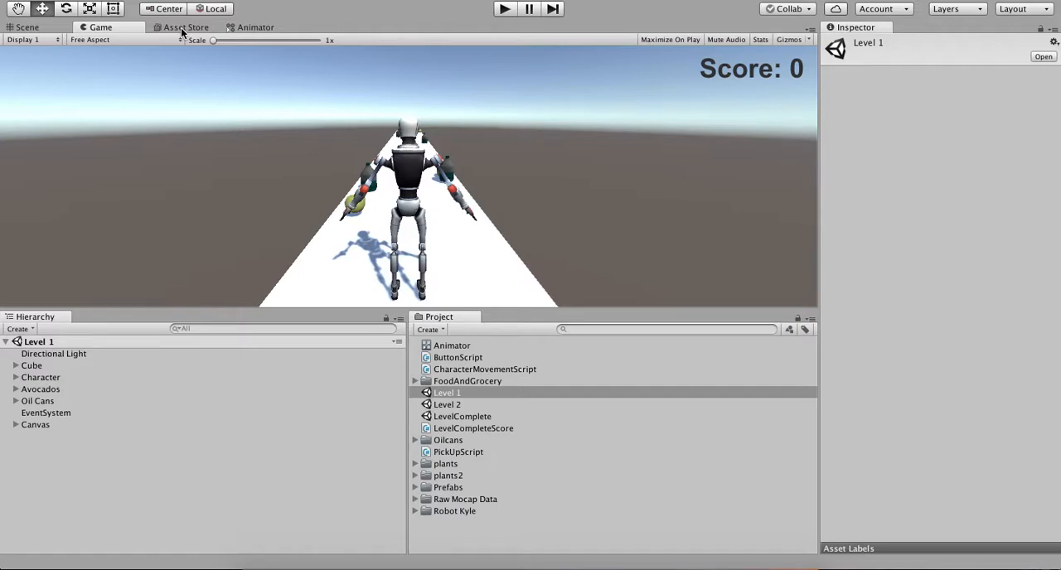
Browse the Asset Store home page's featured and Most Popular listings, then select the Oilcans folder.
{"action": "left_click", "coordinate": [185, 27]}
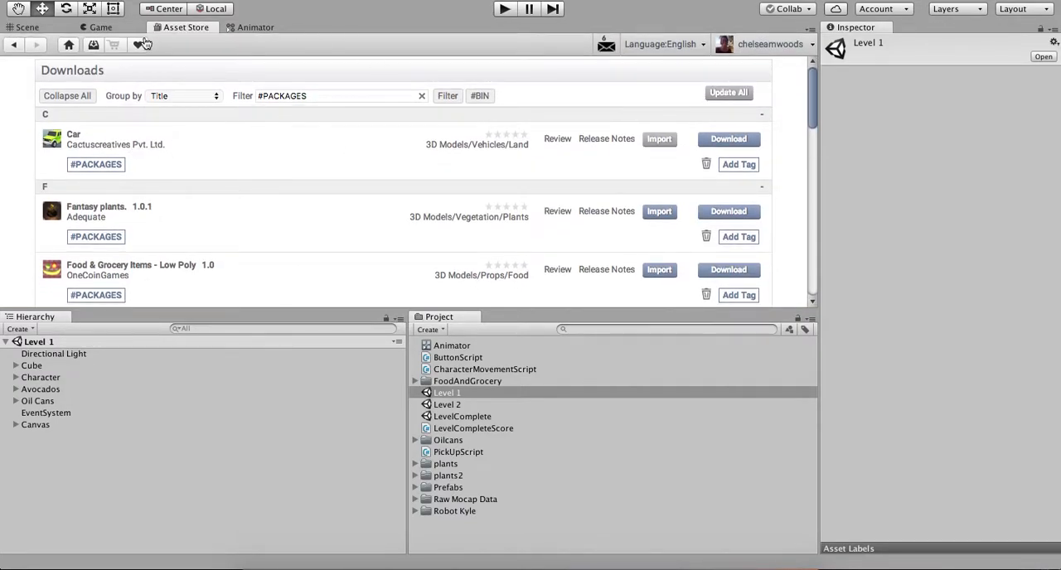
{"action": "left_click", "coordinate": [70, 45]}
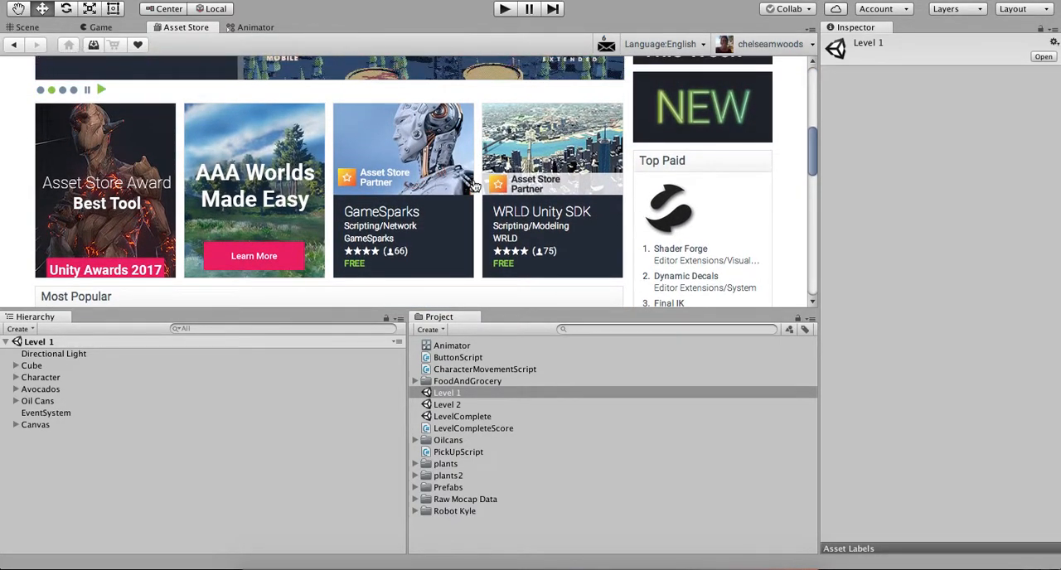
{"action": "scroll", "scroll_direction": "down", "scroll_amount": 3}
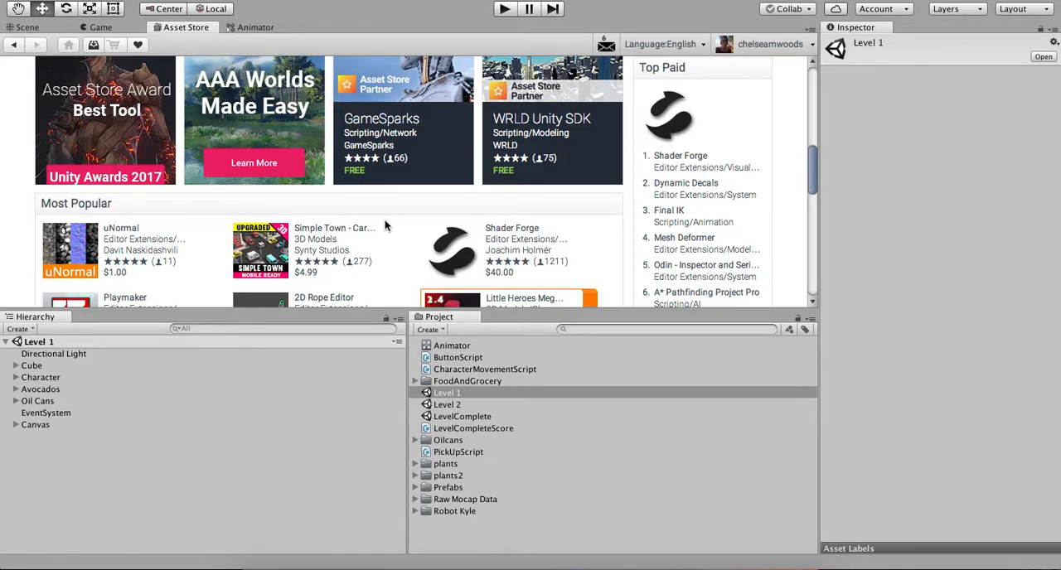
{"action": "scroll", "scroll_direction": "up", "scroll_amount": 3}
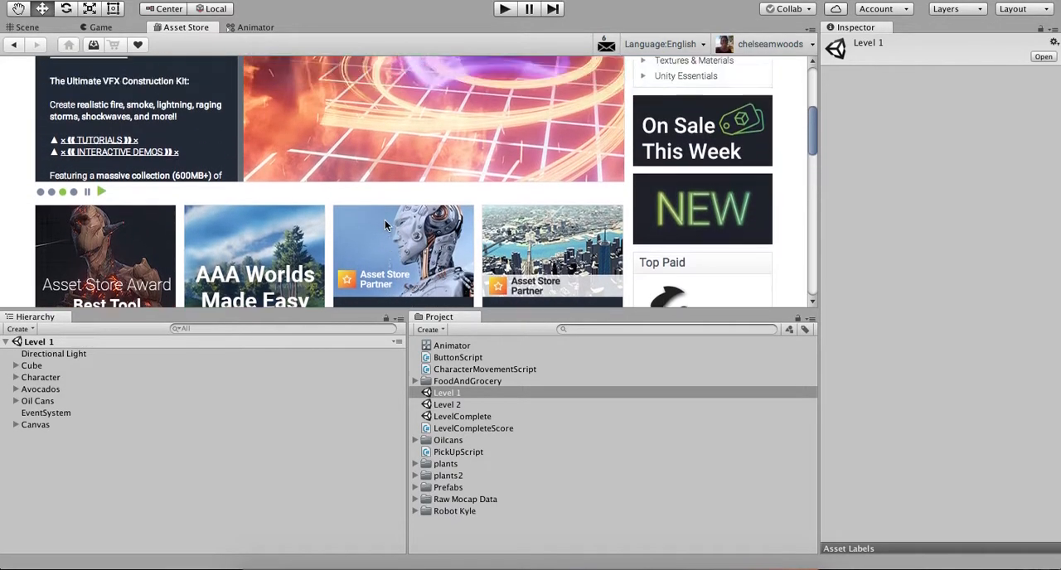
{"action": "scroll", "scroll_direction": "up", "scroll_amount": 3}
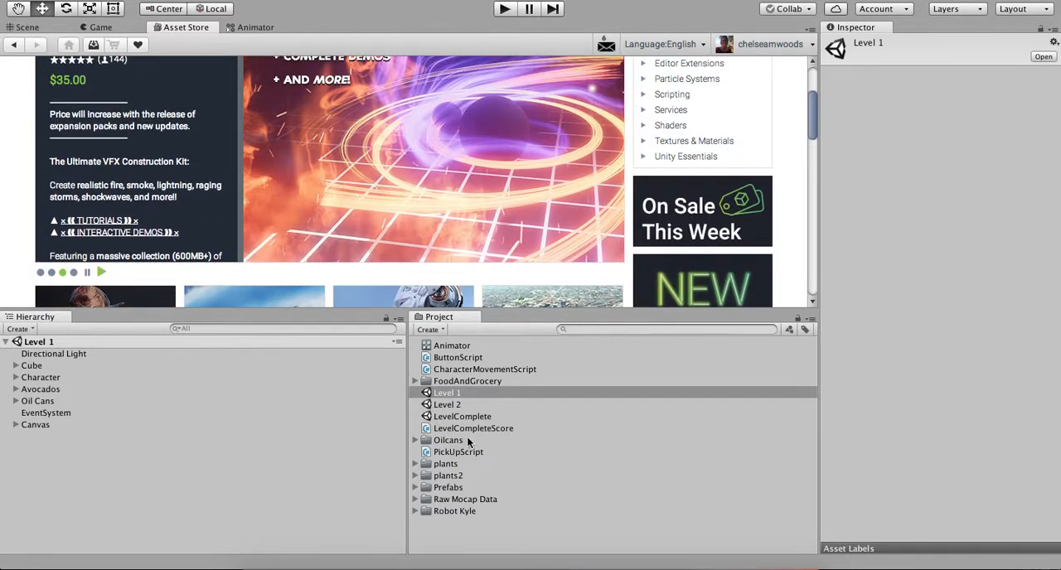
{"action": "left_click", "coordinate": [447, 441]}
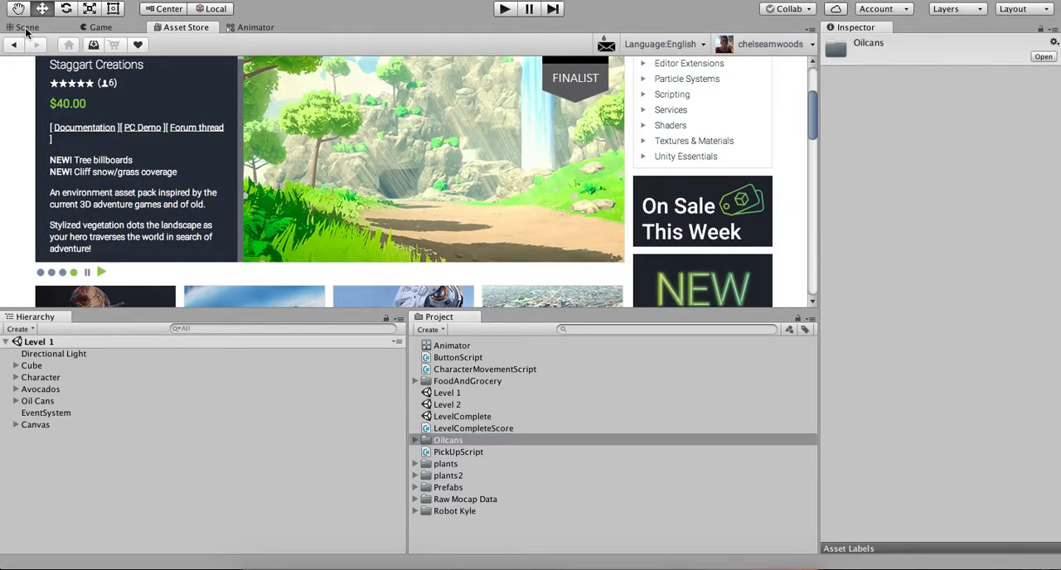
Show the level's scene layout and select the Level 2 scene asset in the Project panel.
{"action": "left_click", "coordinate": [27, 26]}
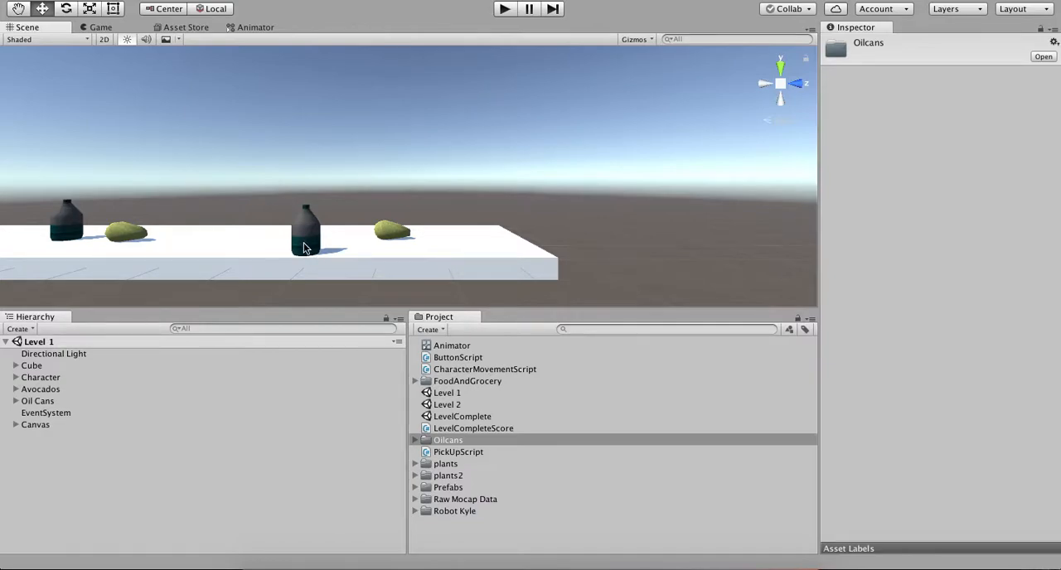
{"action": "mouse_move", "coordinate": [406, 242]}
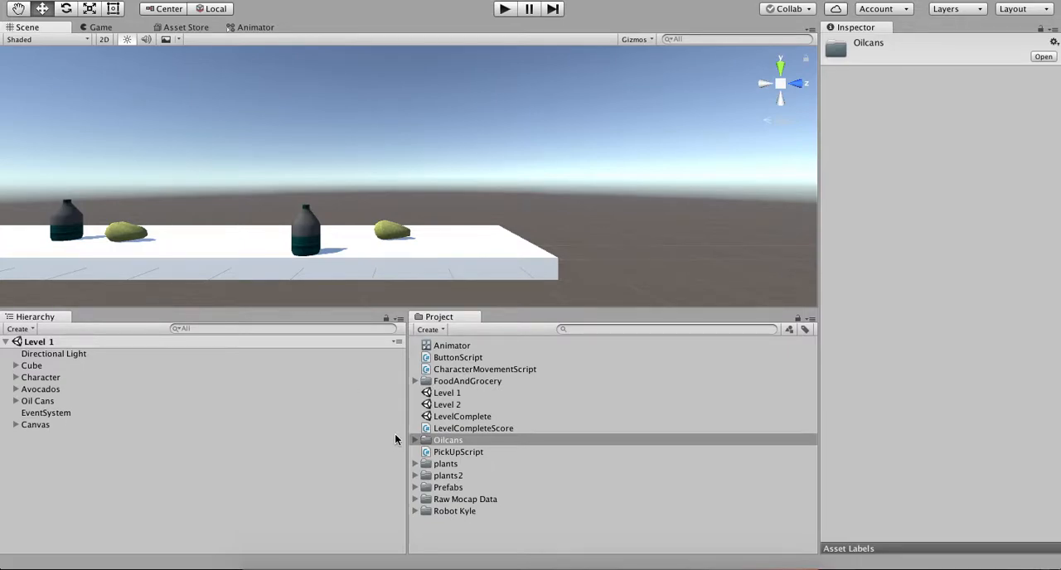
{"action": "mouse_move", "coordinate": [325, 445]}
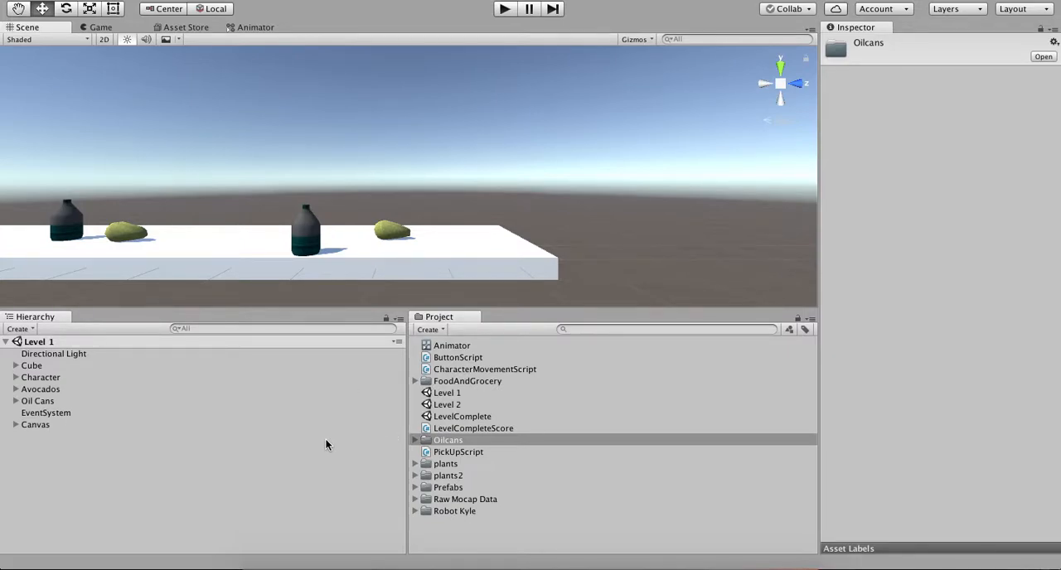
{"action": "mouse_move", "coordinate": [441, 428]}
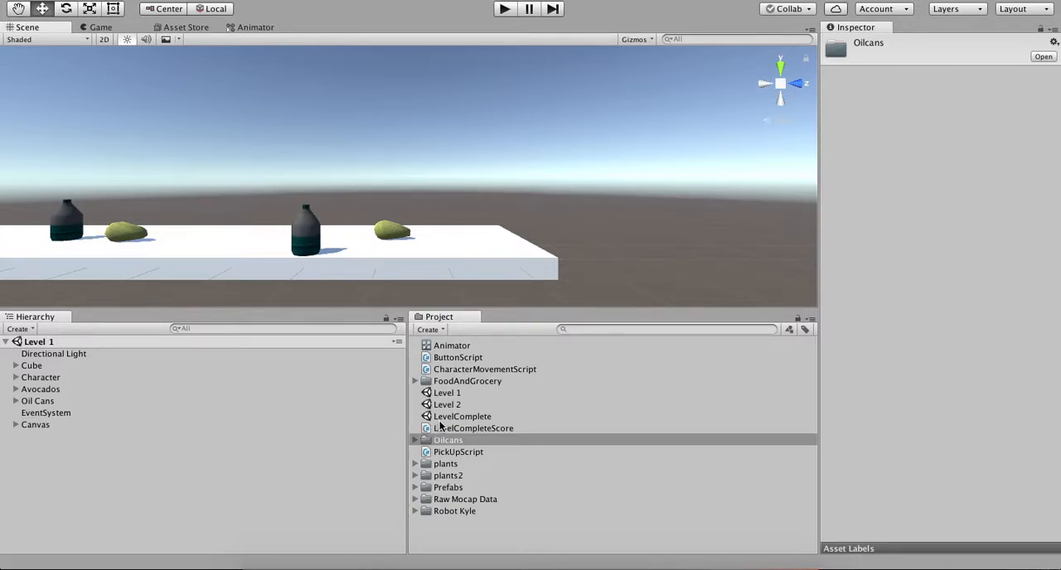
{"action": "left_click", "coordinate": [447, 404]}
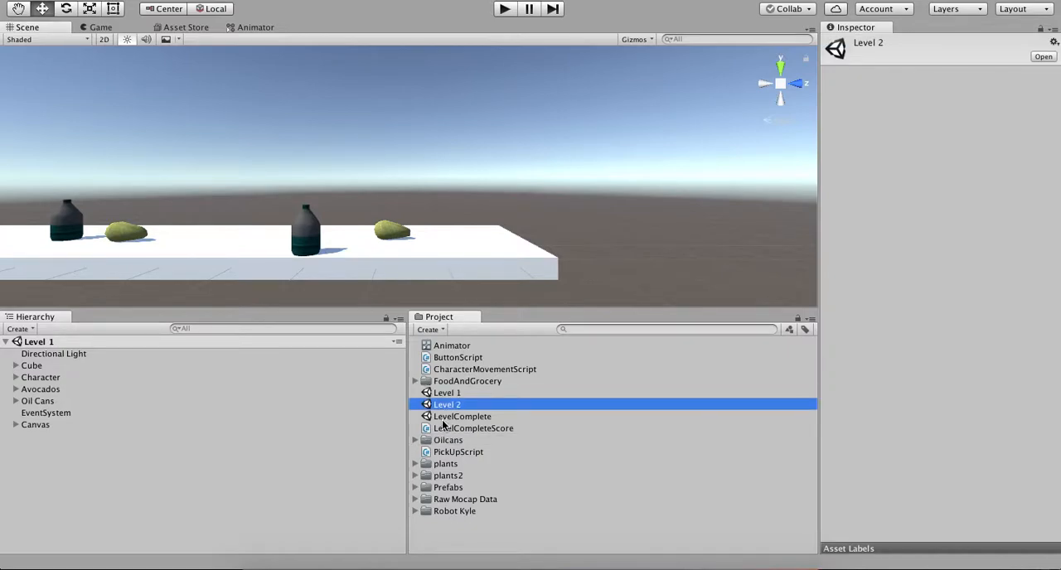
Return to the running game view and come back from the CharacterMovementScript code editor.
{"action": "left_click", "coordinate": [461, 416]}
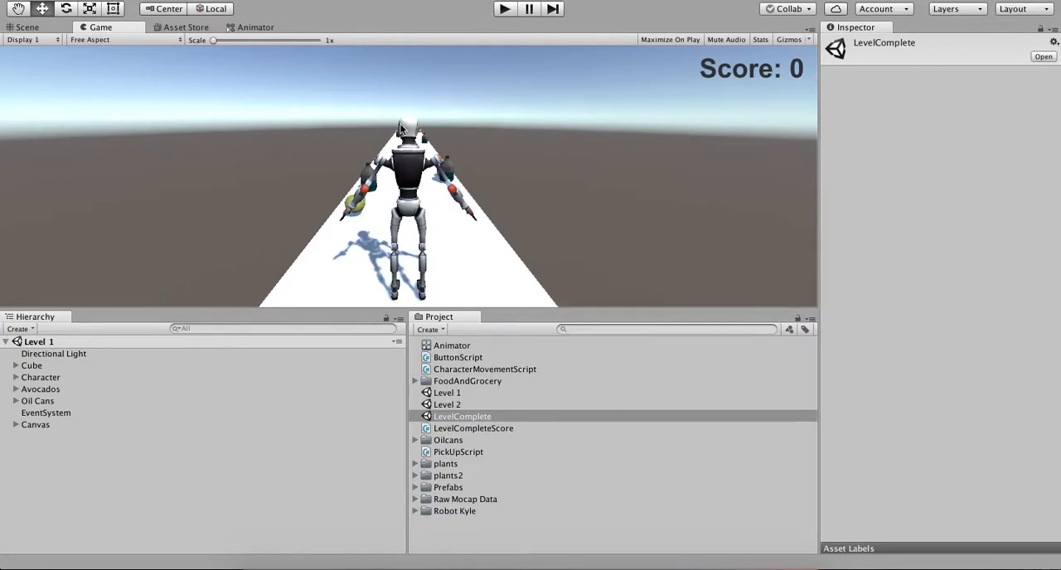
{"action": "mouse_move", "coordinate": [406, 189]}
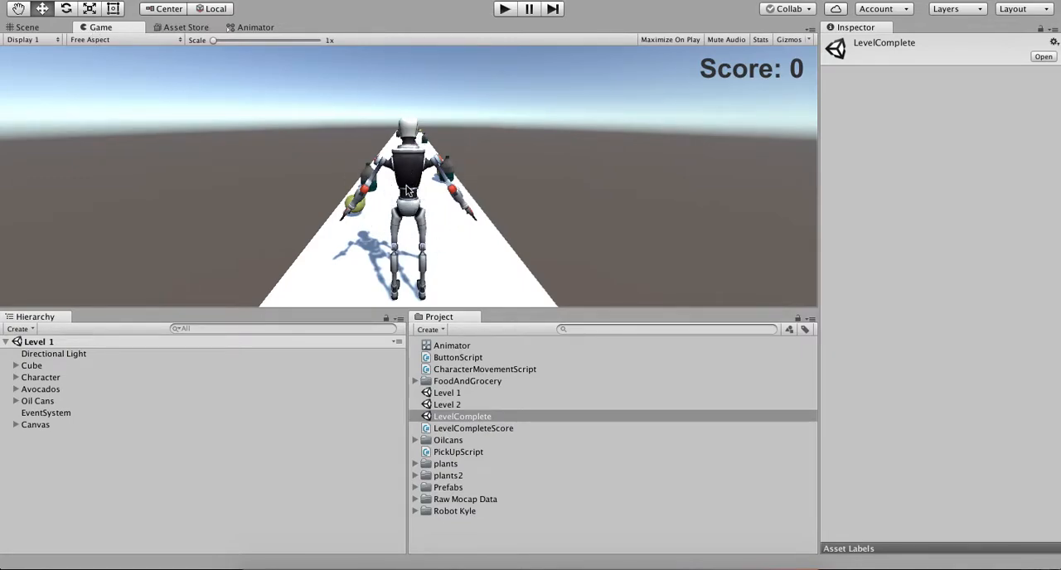
{"action": "mouse_move", "coordinate": [467, 272]}
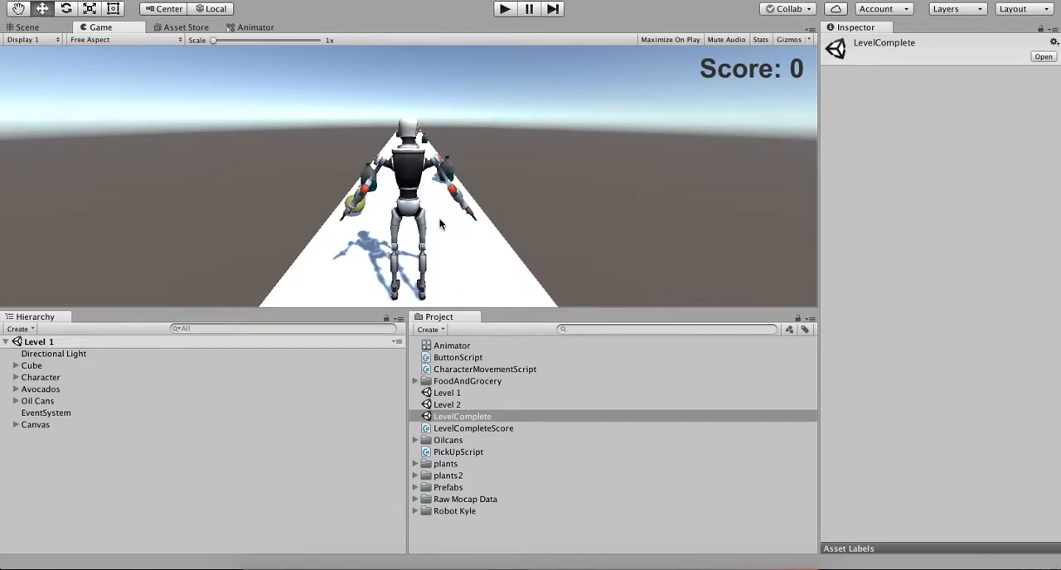
{"action": "mouse_move", "coordinate": [464, 368]}
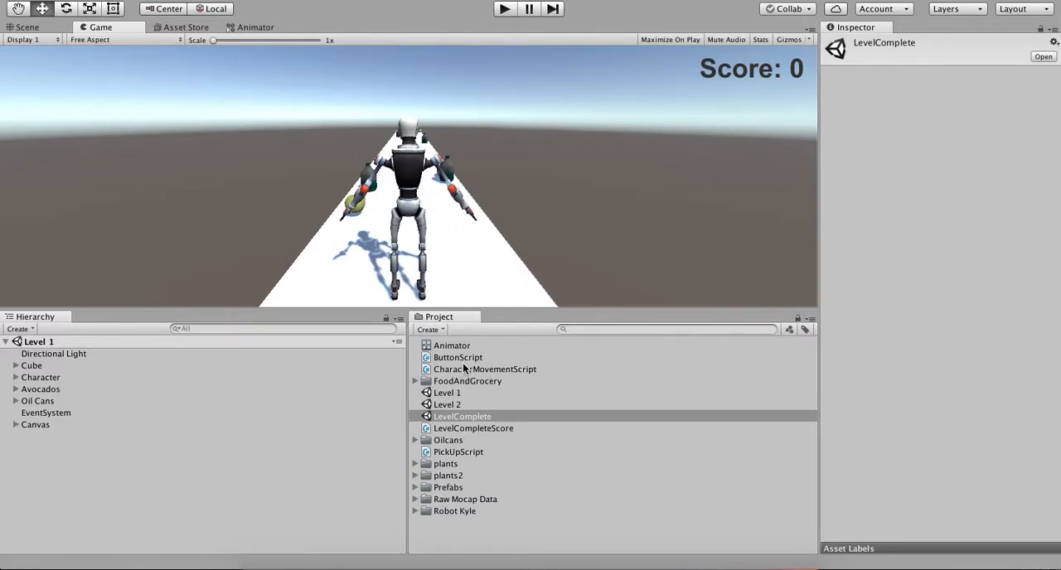
{"action": "mouse_move", "coordinate": [461, 405]}
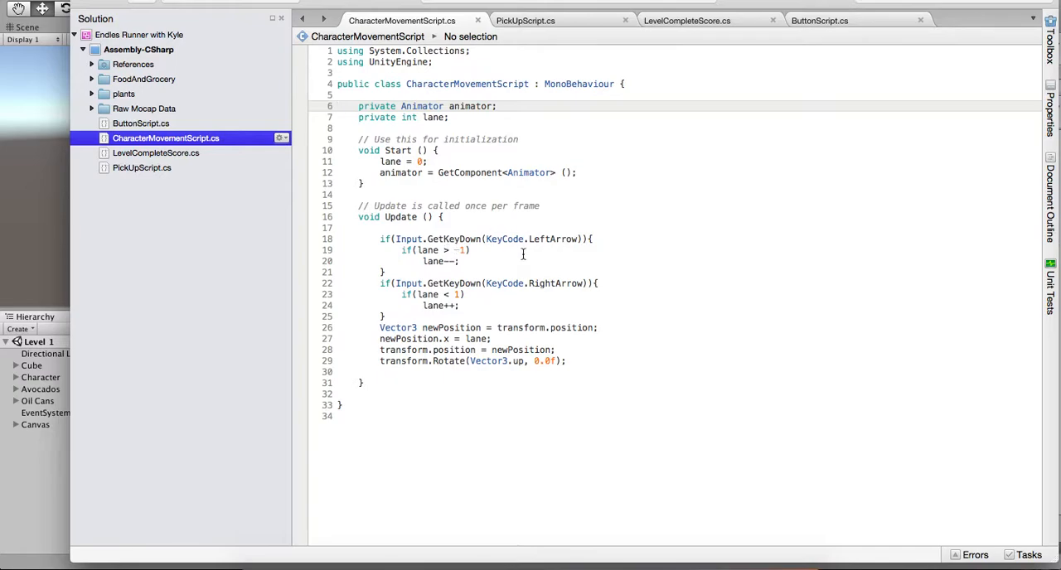
{"action": "left_click", "coordinate": [504, 10]}
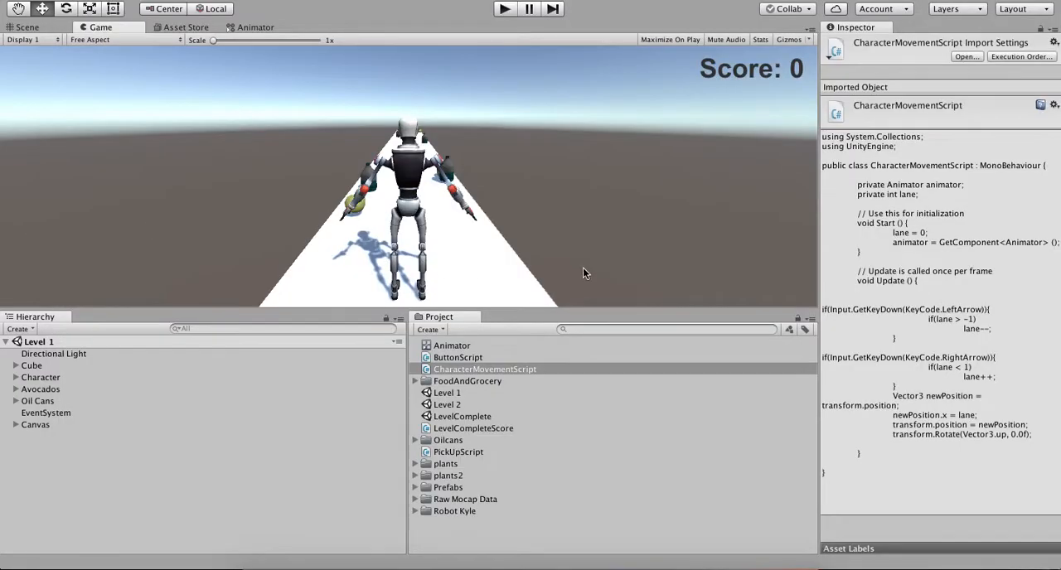
Inspect the Canvas object and show the LevelCompleteScore script's code in the Inspector.
{"action": "left_click", "coordinate": [458, 451]}
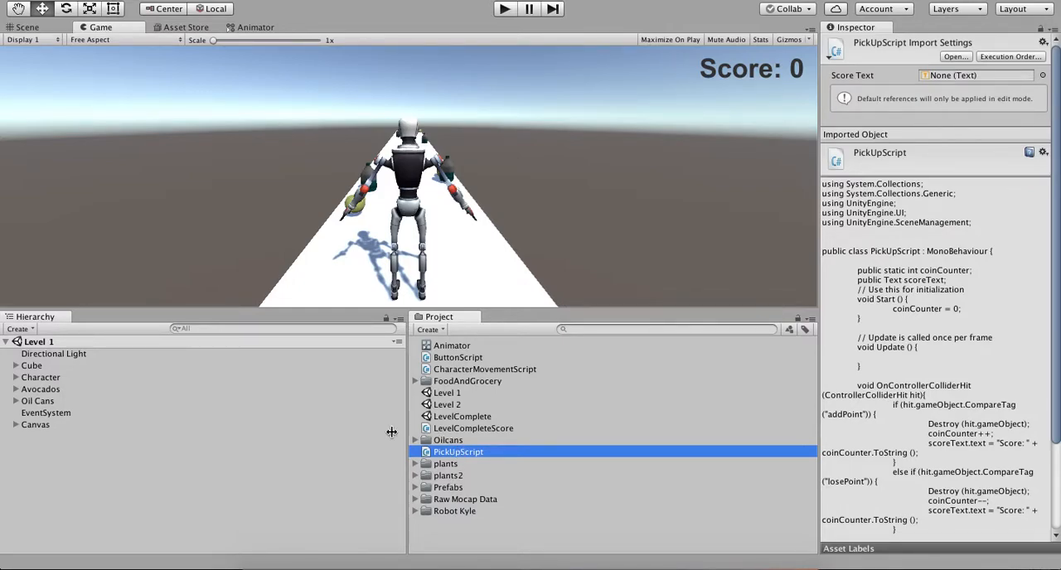
{"action": "left_click", "coordinate": [36, 424]}
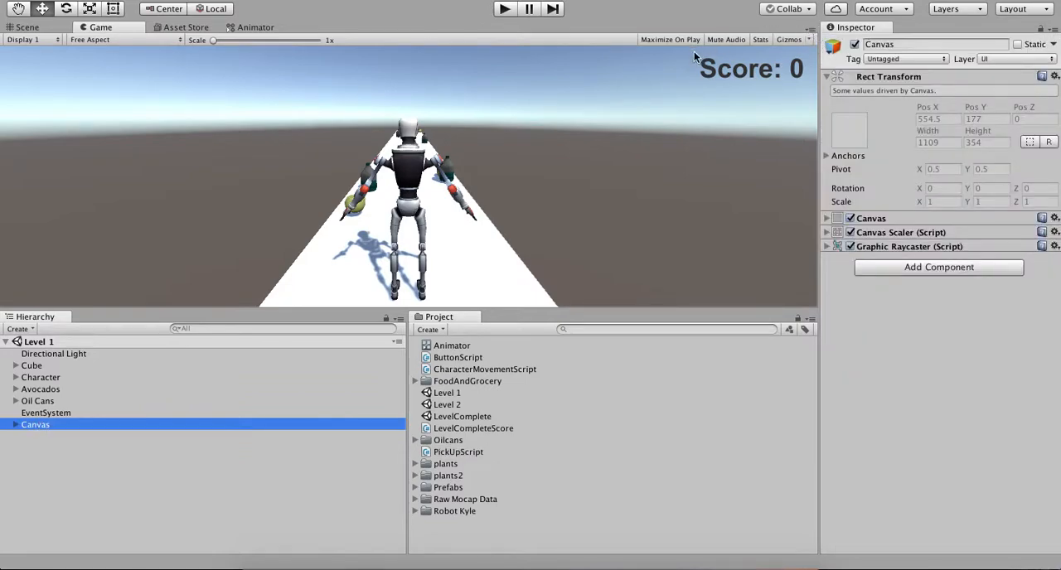
{"action": "mouse_move", "coordinate": [477, 452]}
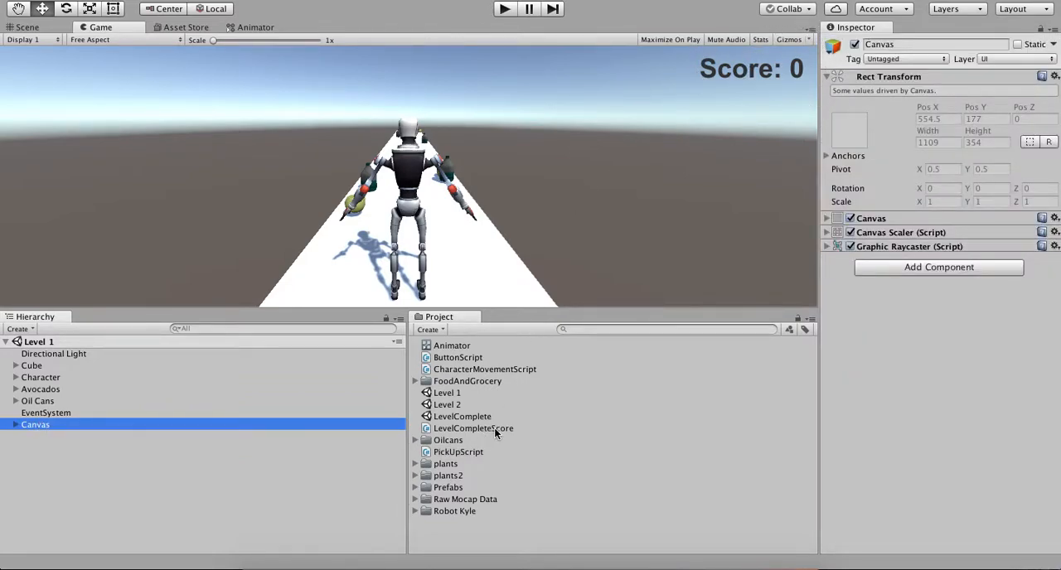
{"action": "left_click", "coordinate": [474, 428]}
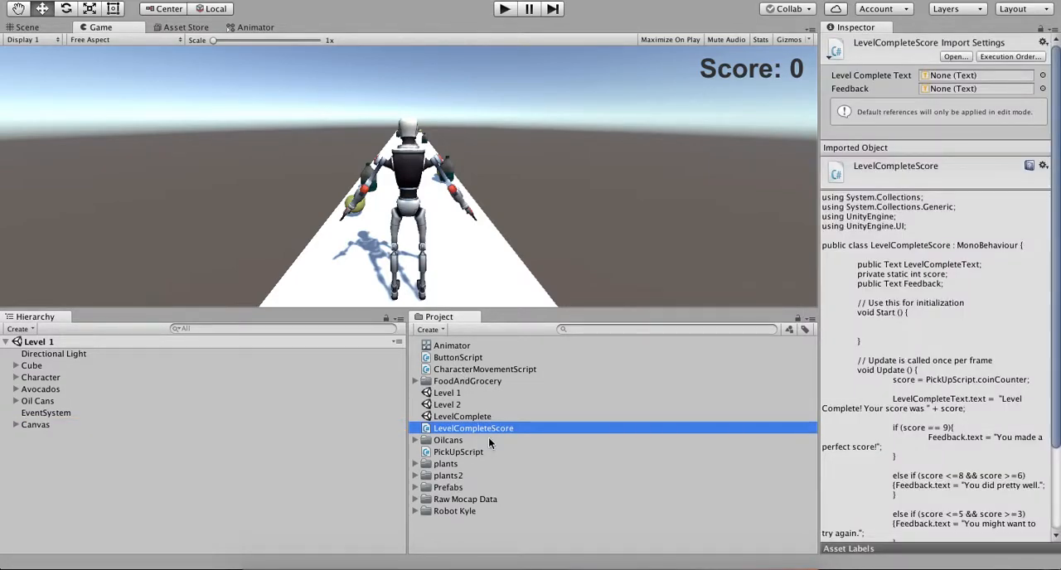
{"action": "mouse_move", "coordinate": [543, 232]}
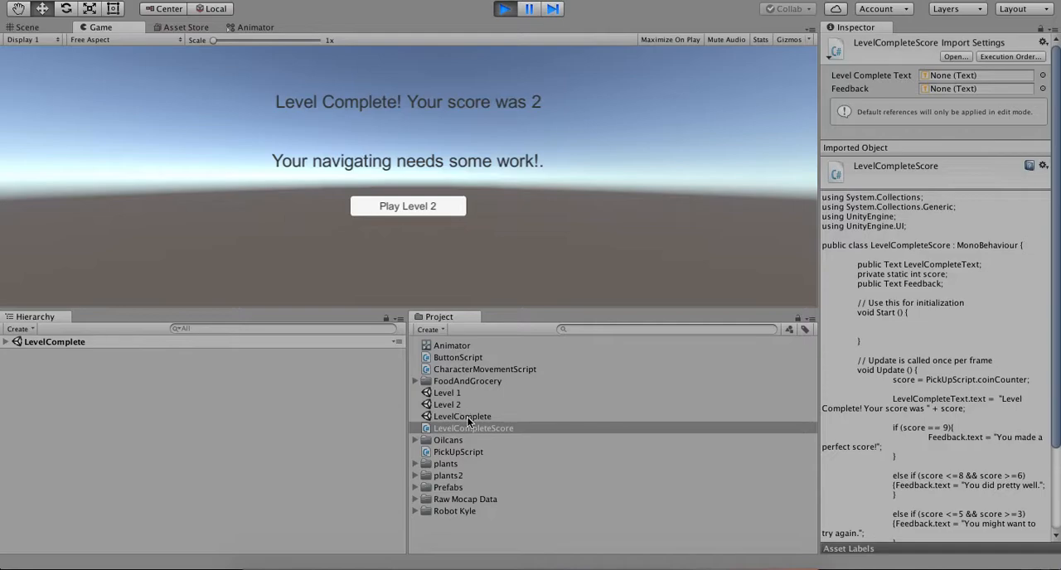
{"action": "mouse_move", "coordinate": [455, 163]}
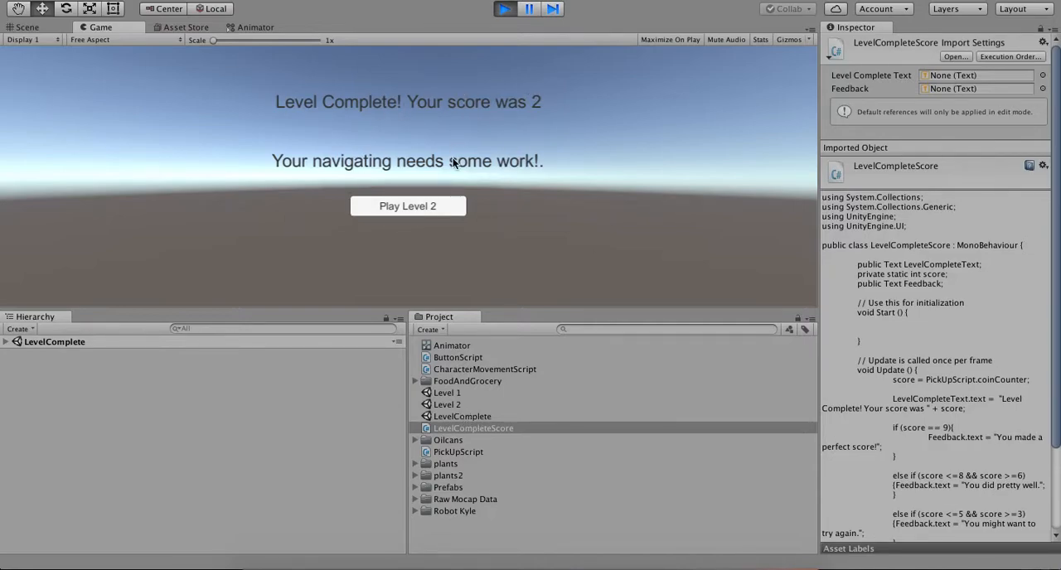
{"action": "mouse_move", "coordinate": [501, 148]}
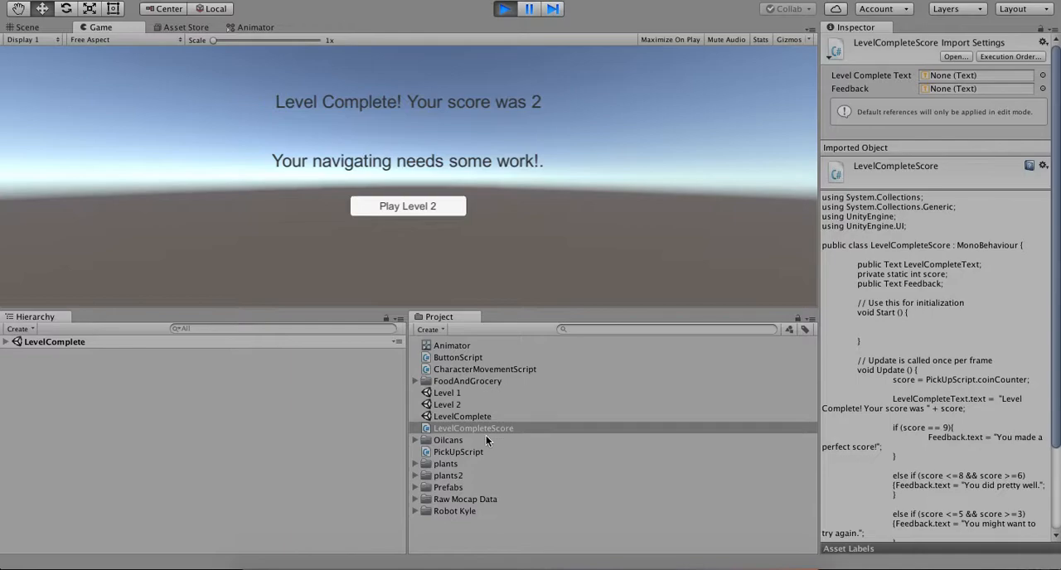
{"action": "mouse_move", "coordinate": [643, 182]}
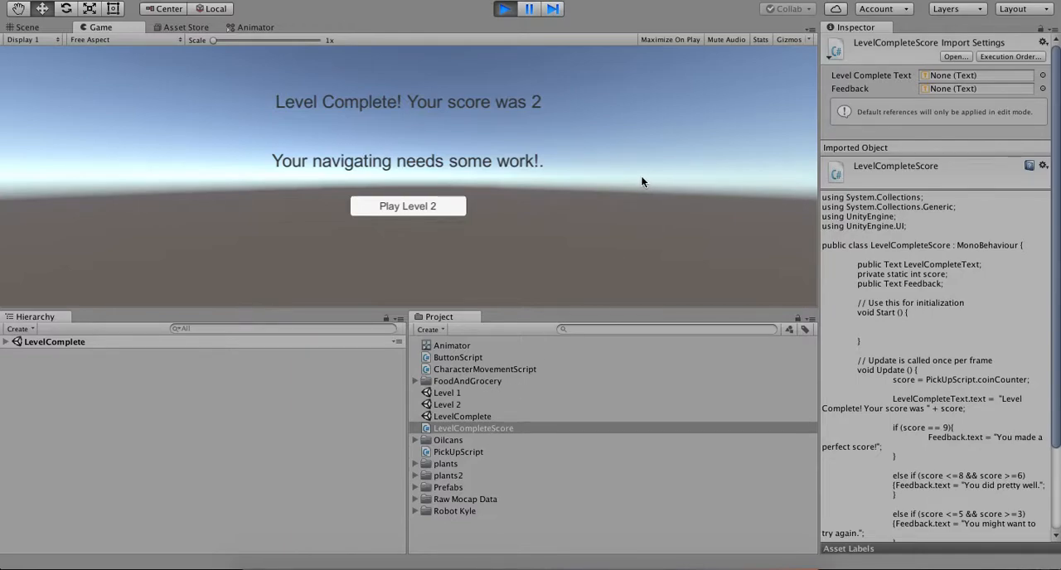
{"action": "mouse_move", "coordinate": [514, 179]}
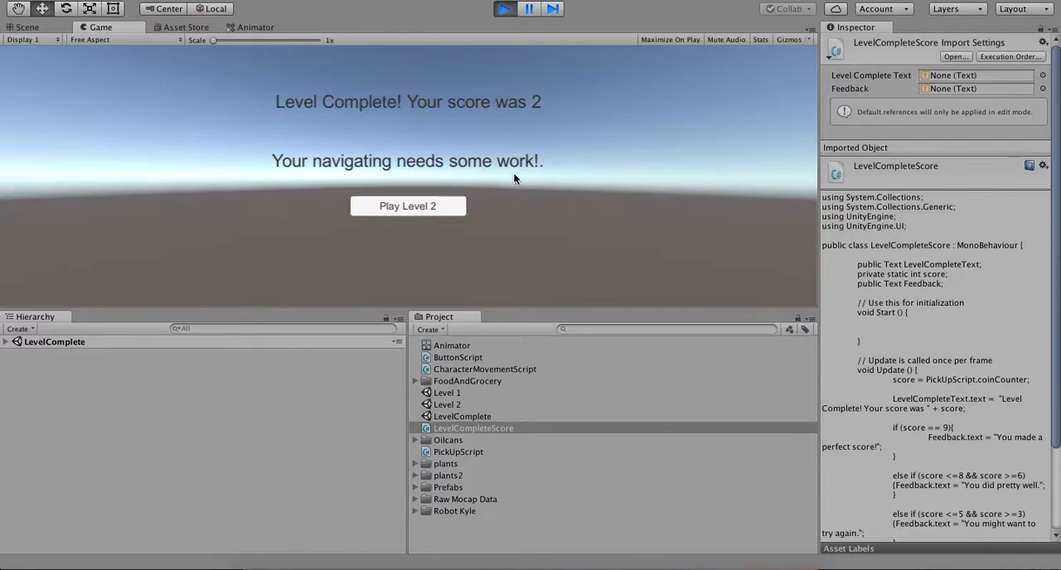
{"action": "mouse_move", "coordinate": [539, 176]}
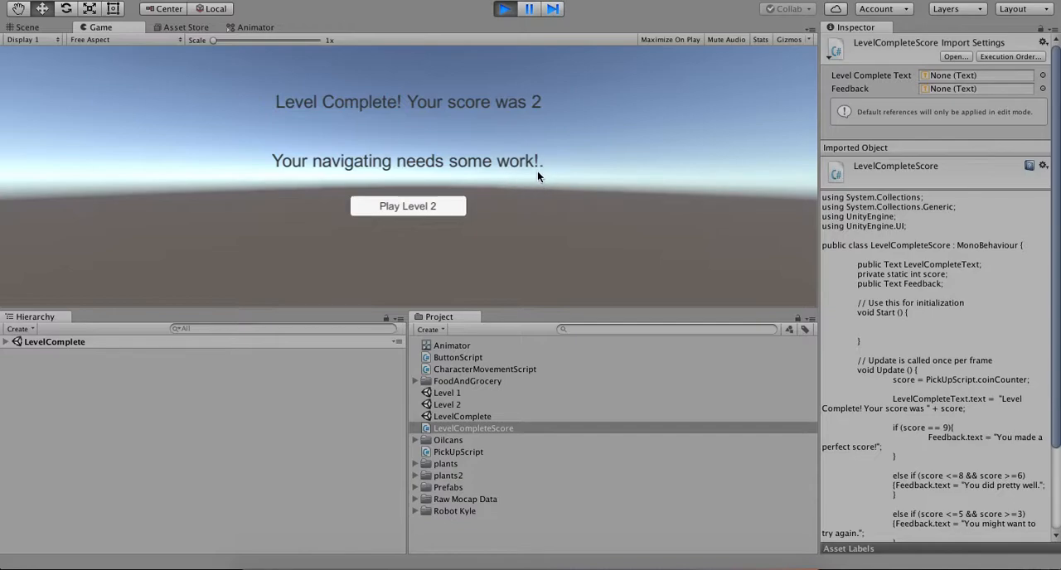
{"action": "mouse_move", "coordinate": [544, 167]}
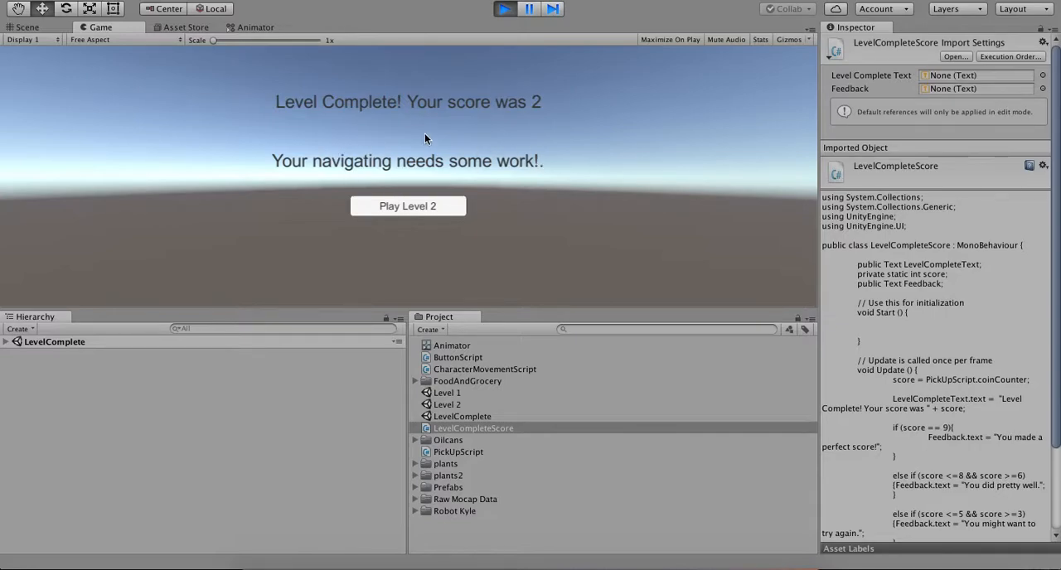
{"action": "mouse_move", "coordinate": [421, 178]}
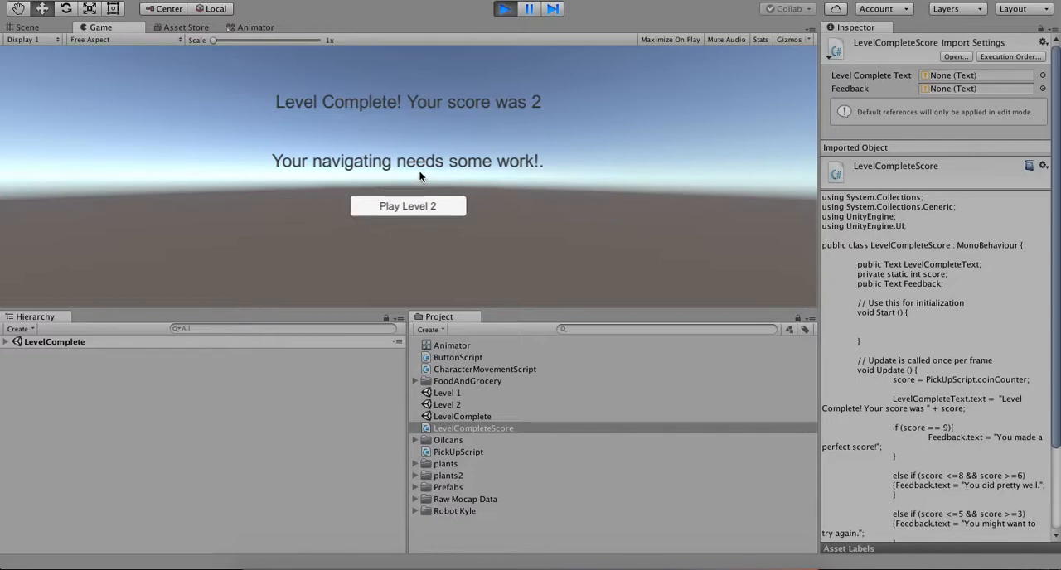
{"action": "mouse_move", "coordinate": [534, 79]}
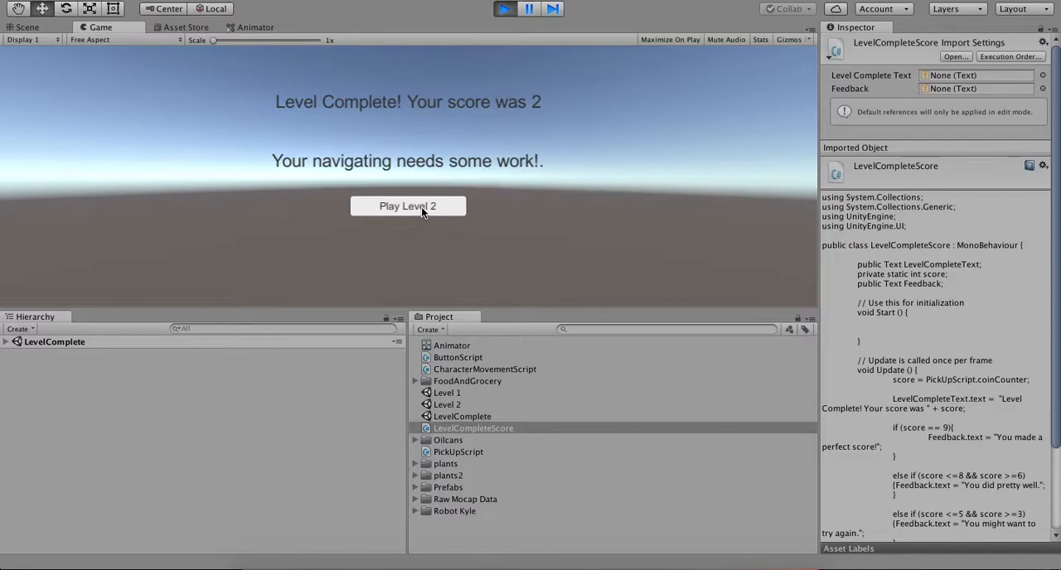
Start Level 2 again from the completion screen and play to a score of 3.
{"action": "left_click", "coordinate": [408, 205]}
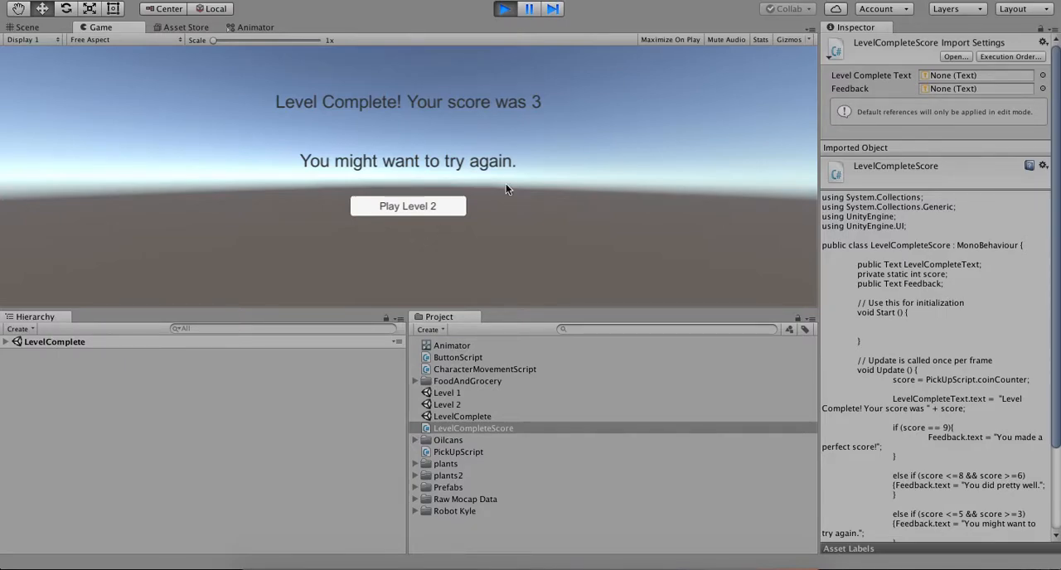
{"action": "mouse_move", "coordinate": [545, 116]}
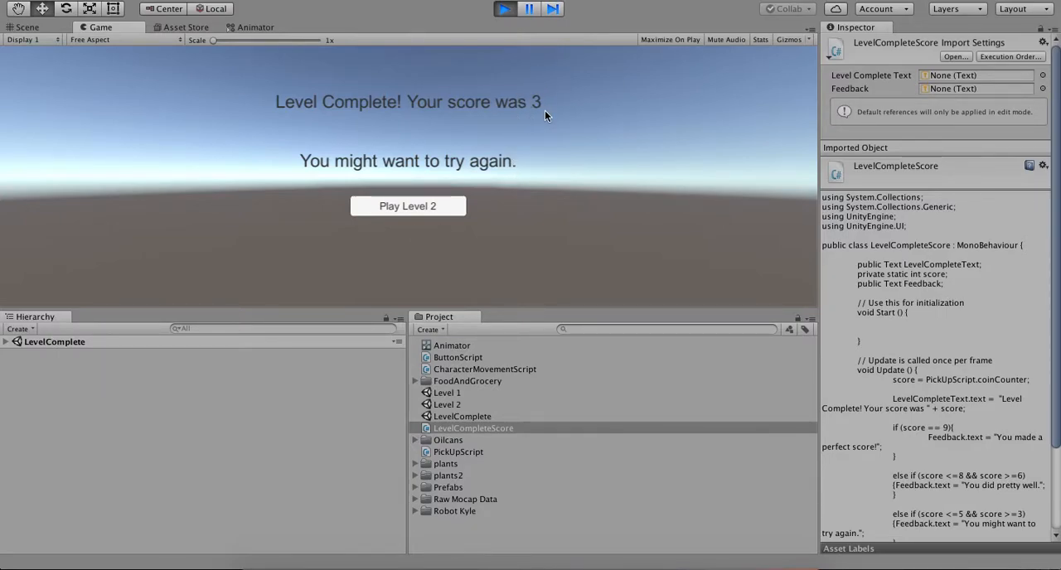
{"action": "mouse_move", "coordinate": [534, 159]}
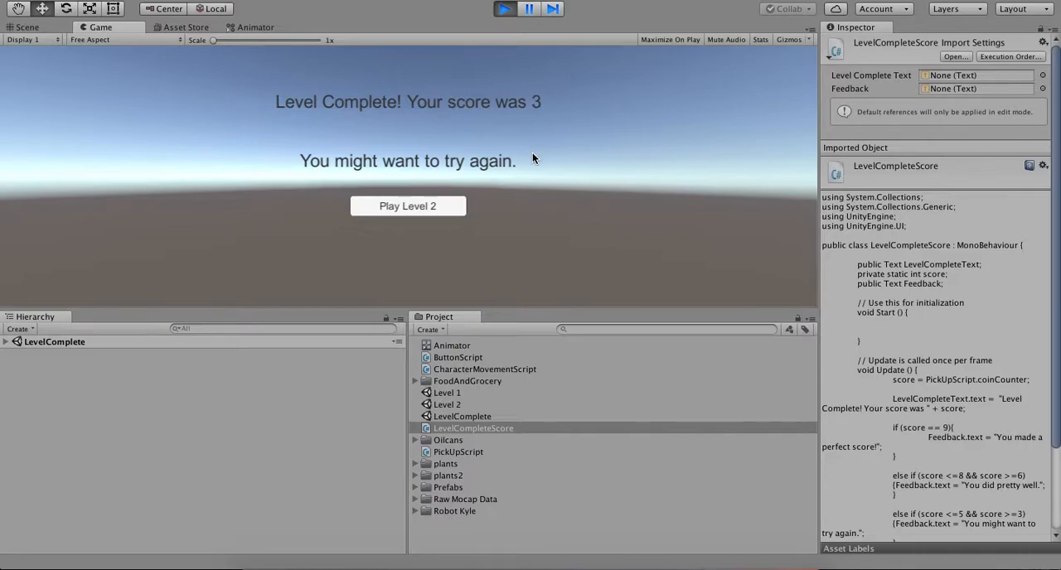
{"action": "mouse_move", "coordinate": [527, 152]}
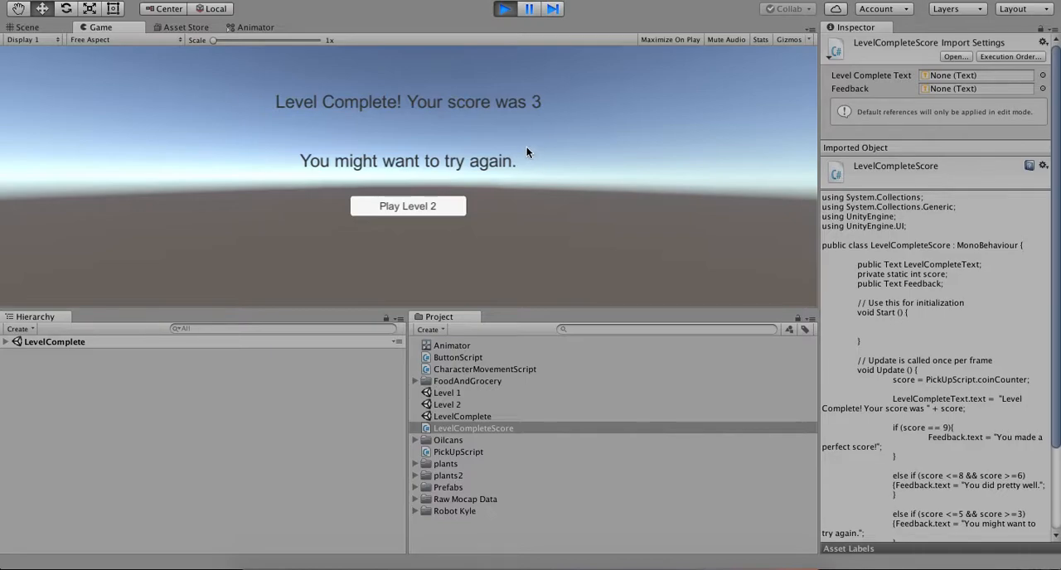
{"action": "mouse_move", "coordinate": [494, 355]}
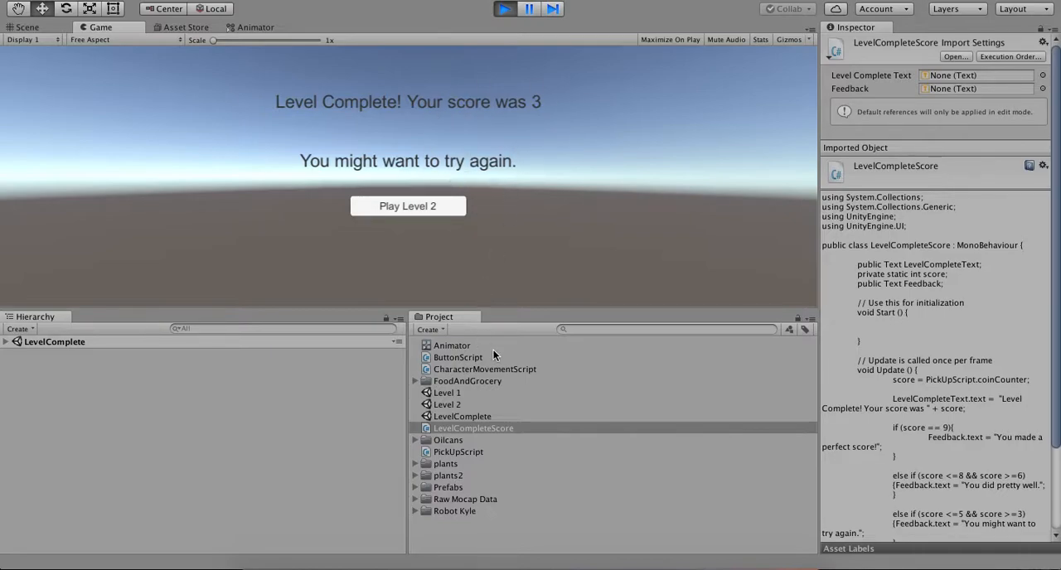